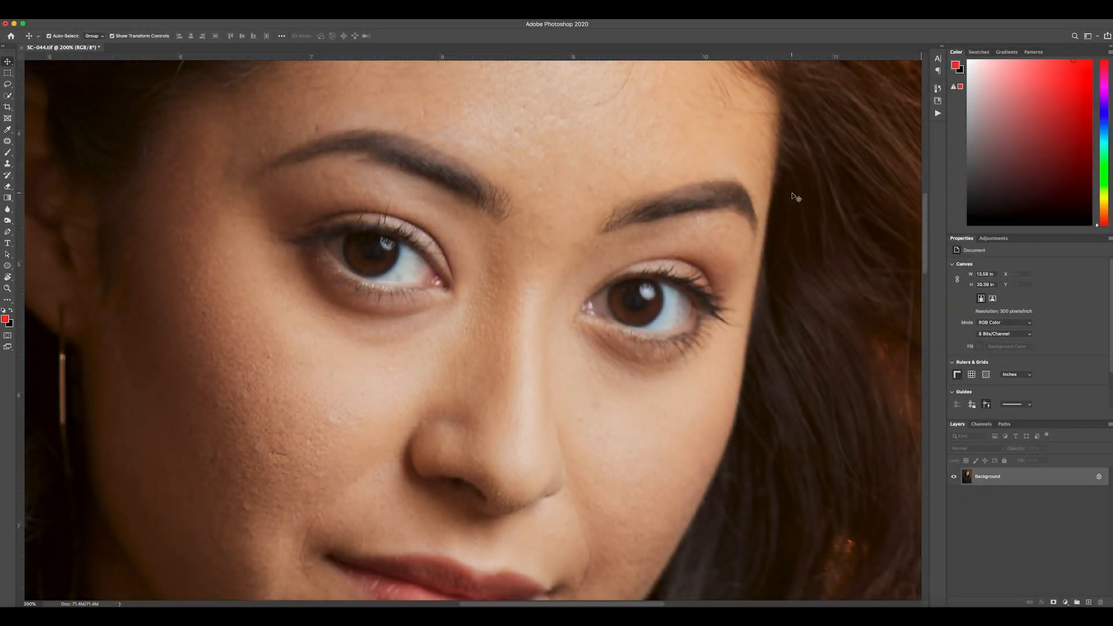
{"action": "mouse_move", "coordinate": [394, 162]}
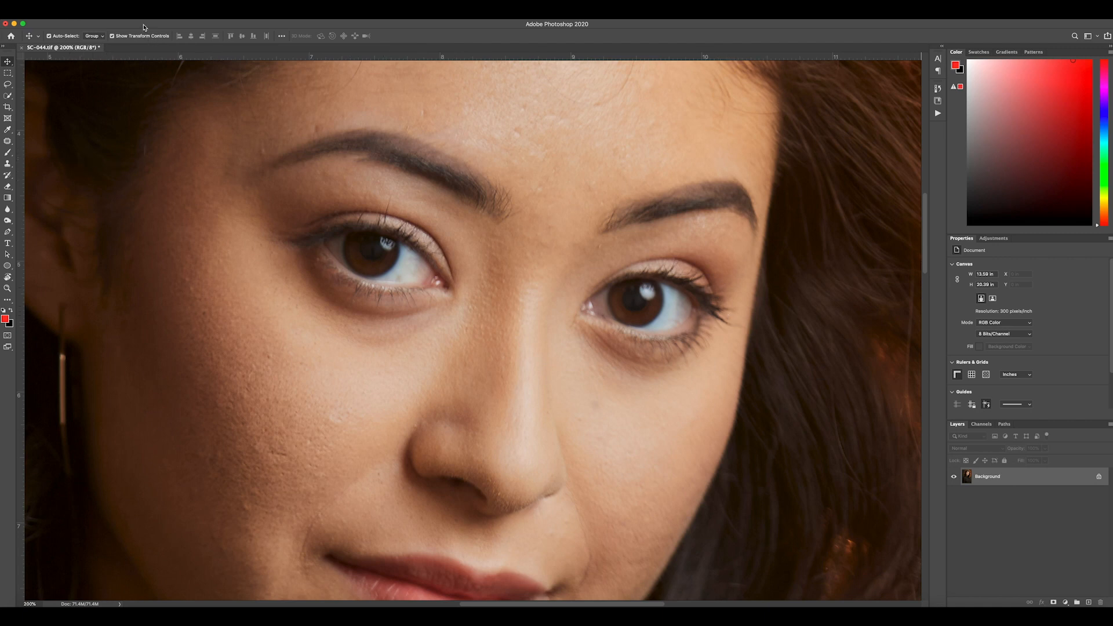
Create a new blank layer named 'Catchlight' via Layer > New > Layer
{"action": "left_click", "coordinate": [139, 23]}
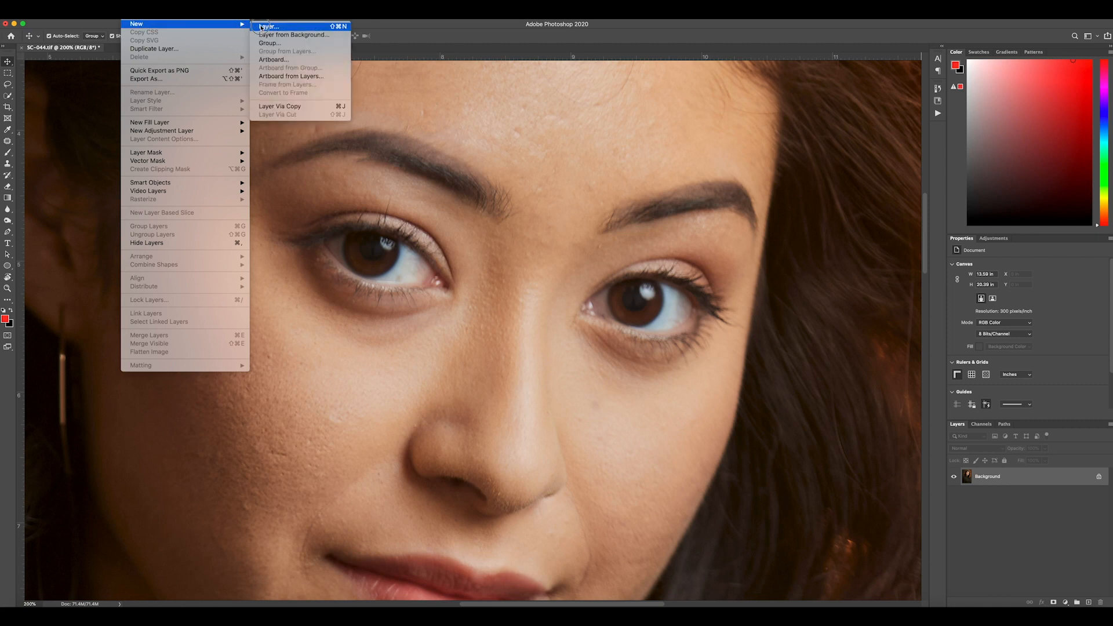
{"action": "left_click", "coordinate": [268, 26]}
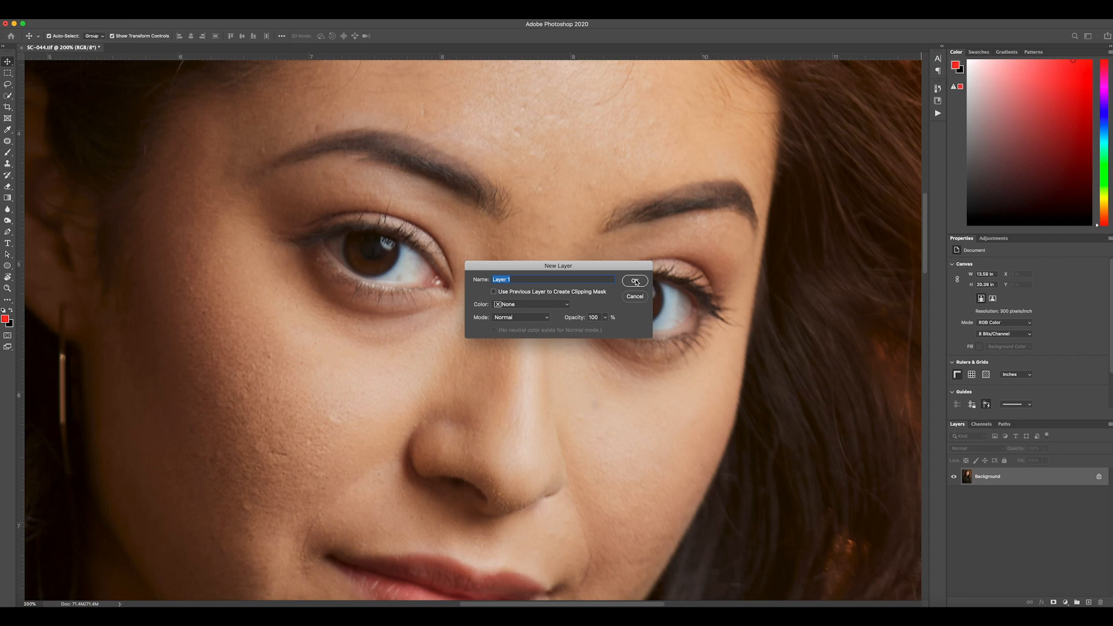
{"action": "type", "text": "Catch"}
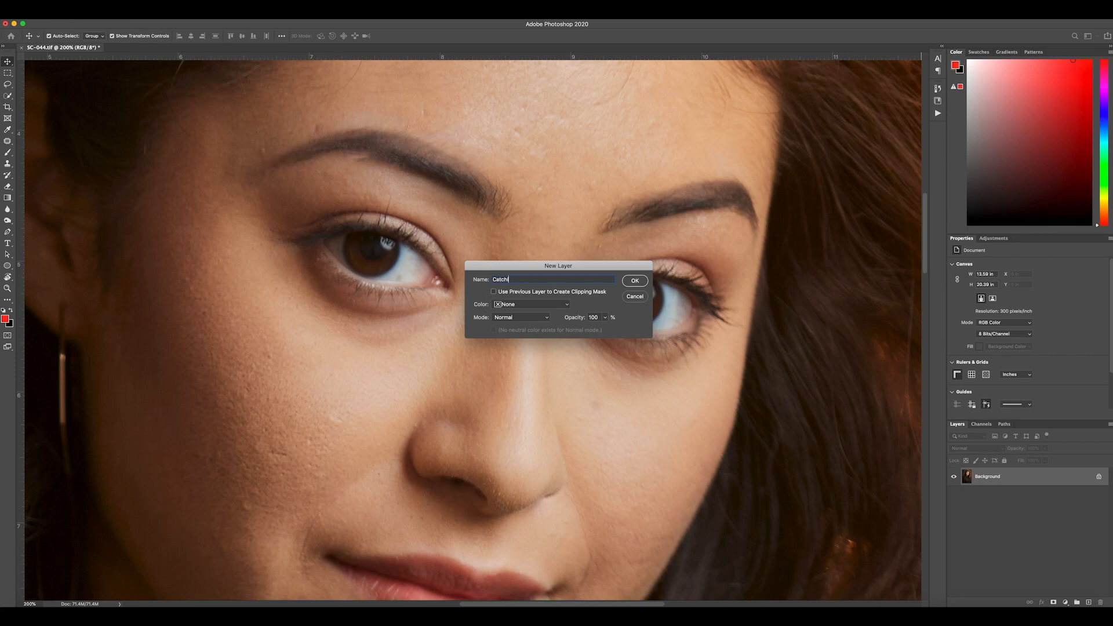
{"action": "left_click", "coordinate": [633, 281]}
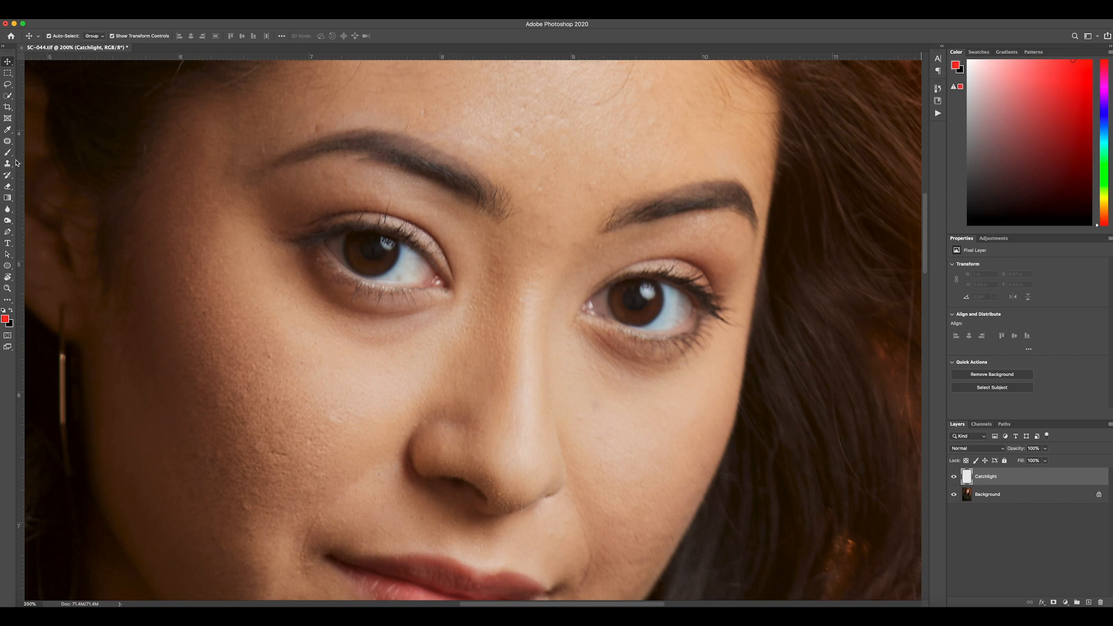
Clone Stamp the right eye's catchlight onto the left eye on the Catchlight layer
{"action": "left_click", "coordinate": [7, 164]}
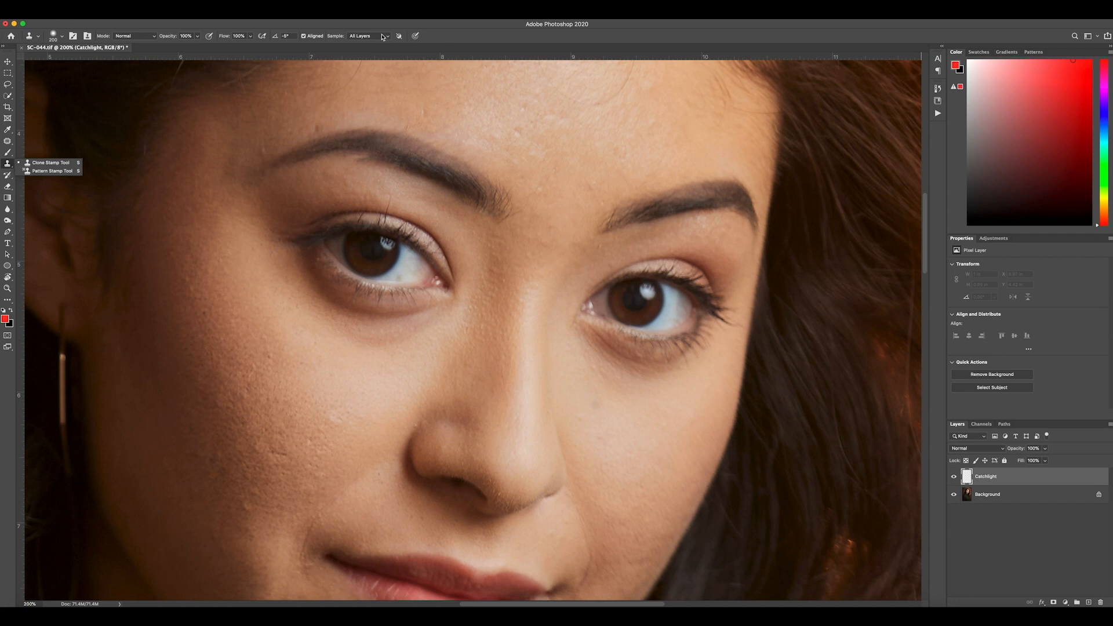
{"action": "mouse_move", "coordinate": [383, 38]}
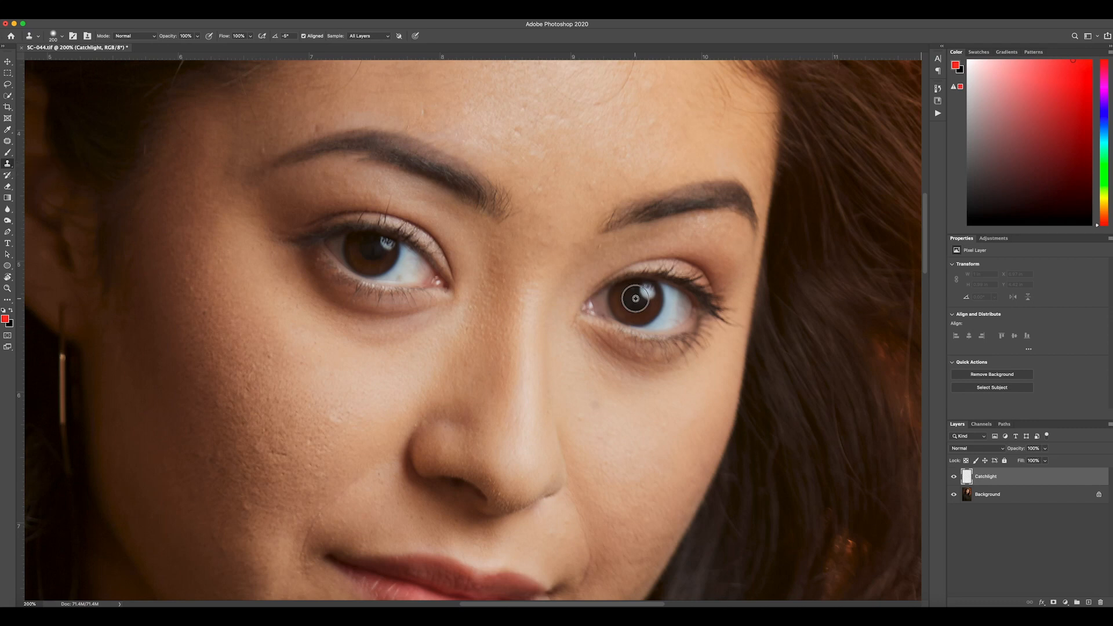
{"action": "left_click", "coordinate": [636, 298]}
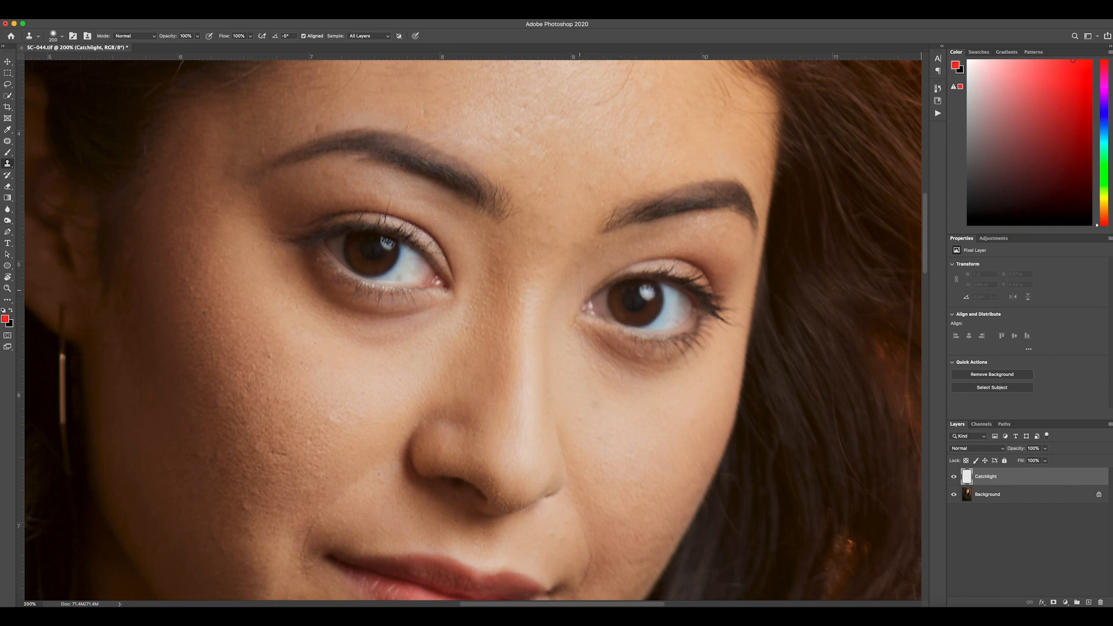
{"action": "left_click", "coordinate": [380, 252]}
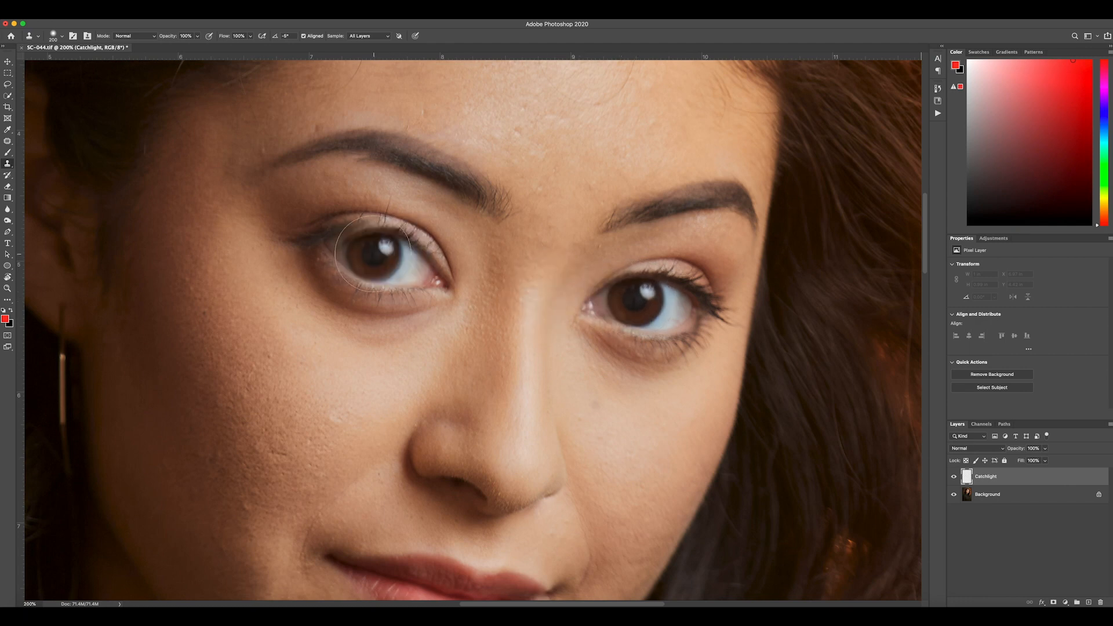
{"action": "left_click", "coordinate": [376, 245]}
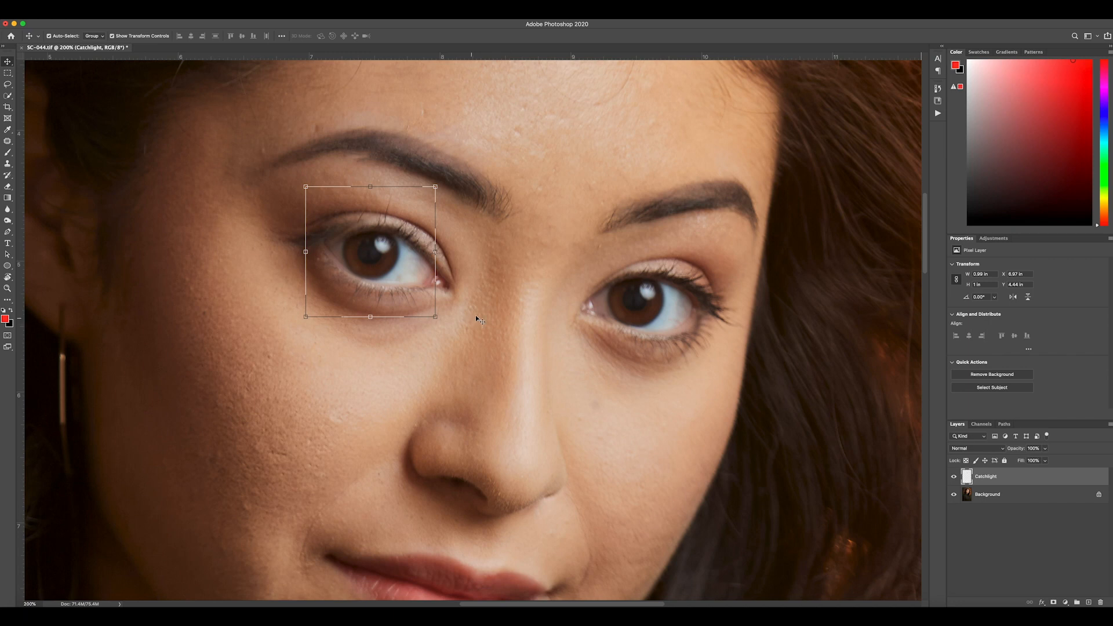
{"action": "mouse_move", "coordinate": [487, 317]}
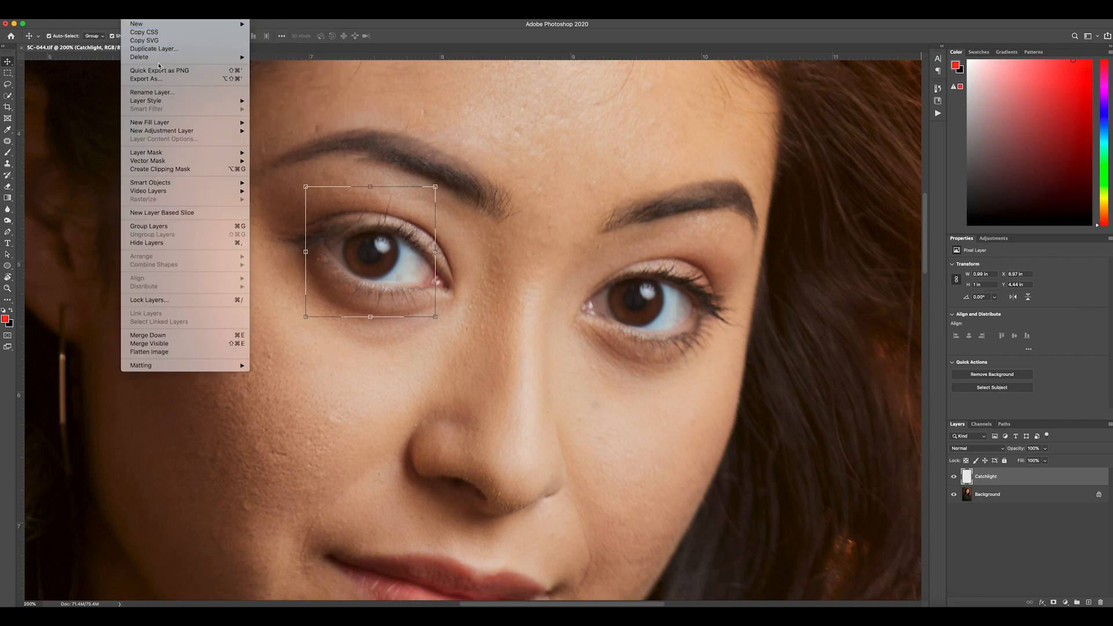
{"action": "mouse_move", "coordinate": [145, 152]}
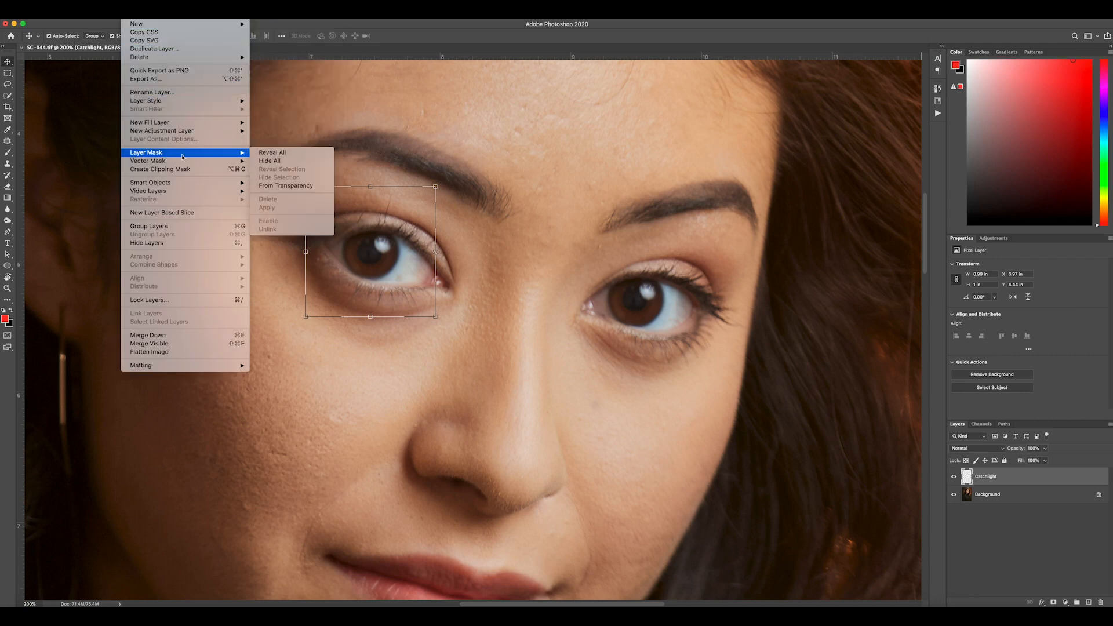
Add a Hide All black layer mask to the Catchlight layer
{"action": "left_click", "coordinate": [269, 160]}
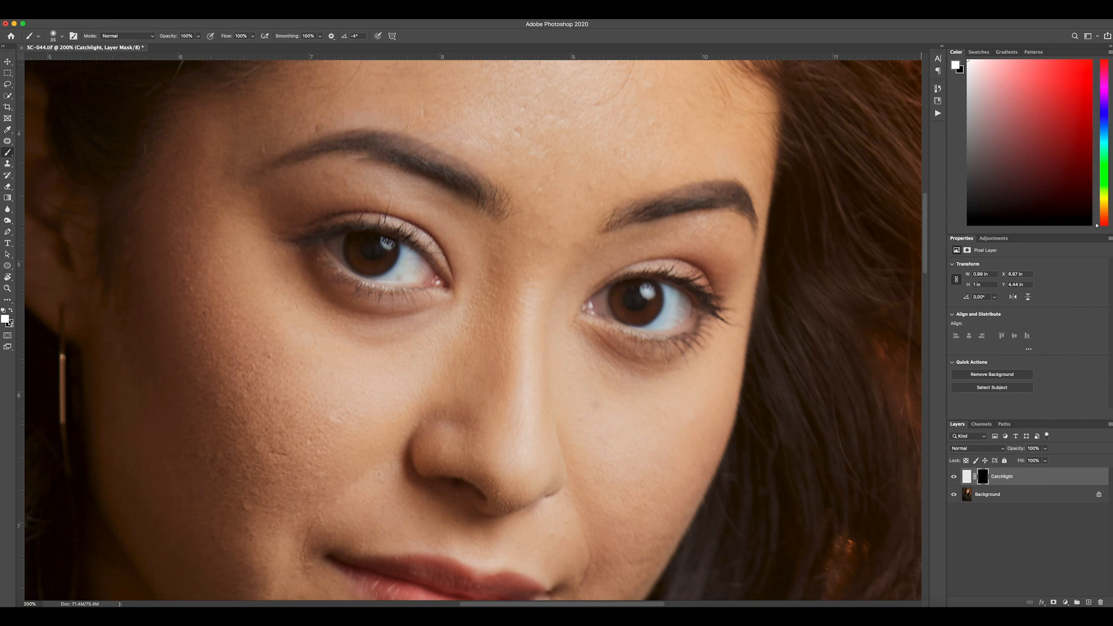
{"action": "mouse_move", "coordinate": [6, 322]}
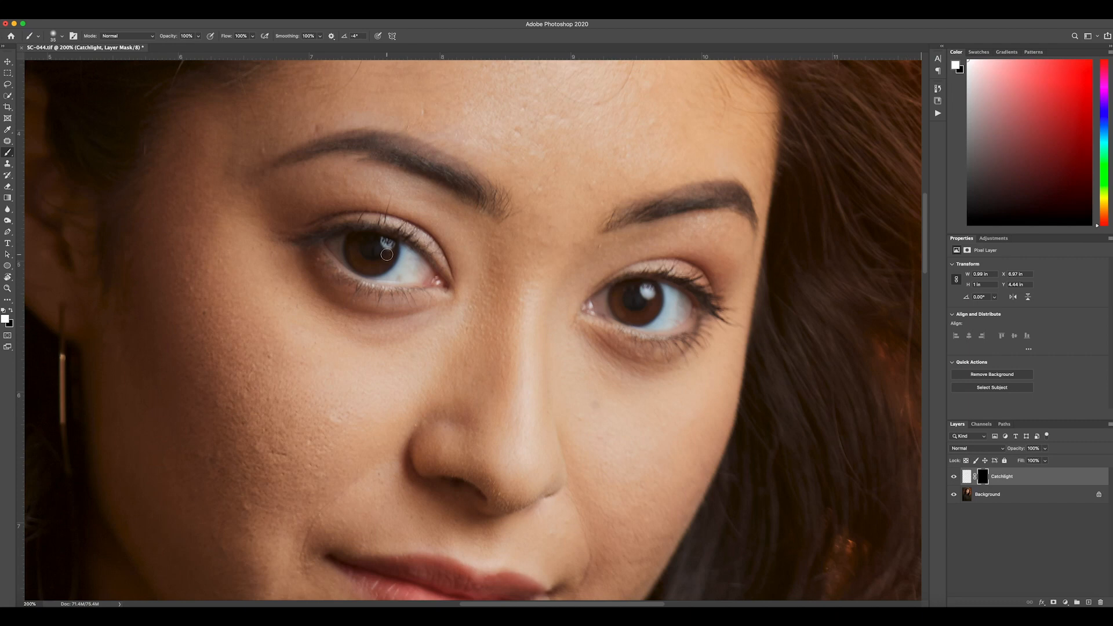
{"action": "mouse_move", "coordinate": [376, 244]}
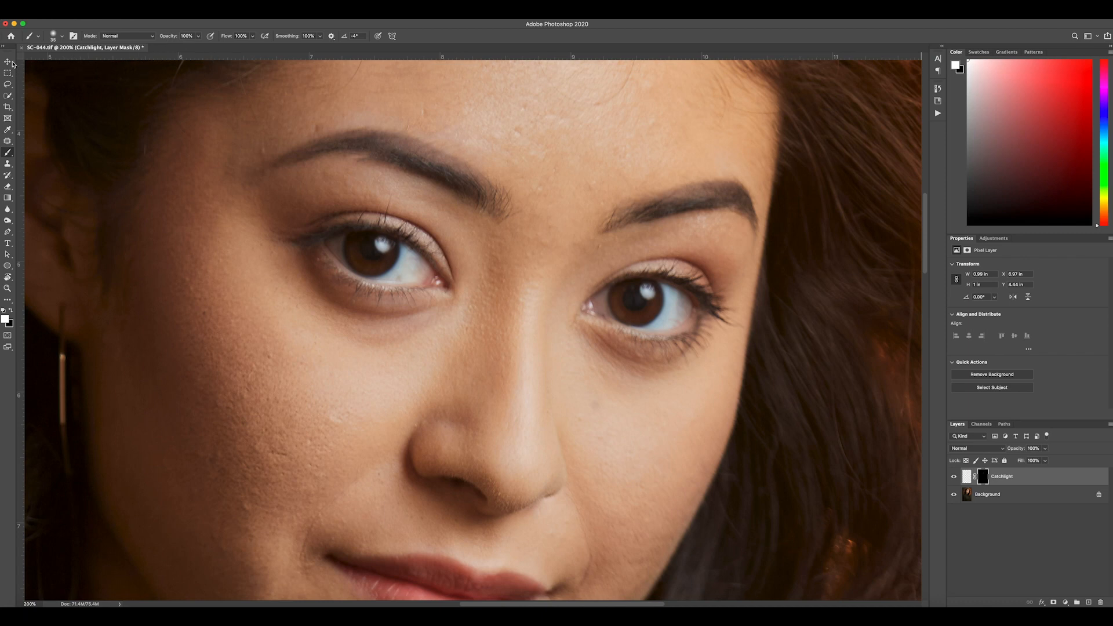
Switch back to the Move Tool after painting the catchlight into the mask
{"action": "left_click", "coordinate": [8, 62]}
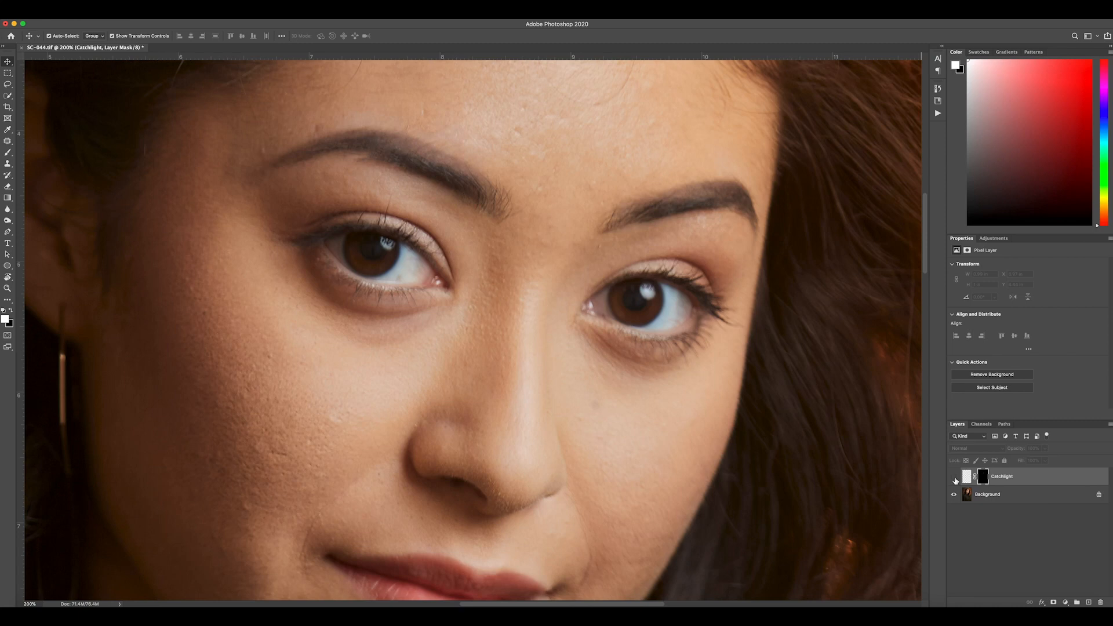
Set the Catchlight layer's opacity to 87% and toggle its visibility to compare
{"action": "left_click", "coordinate": [955, 476]}
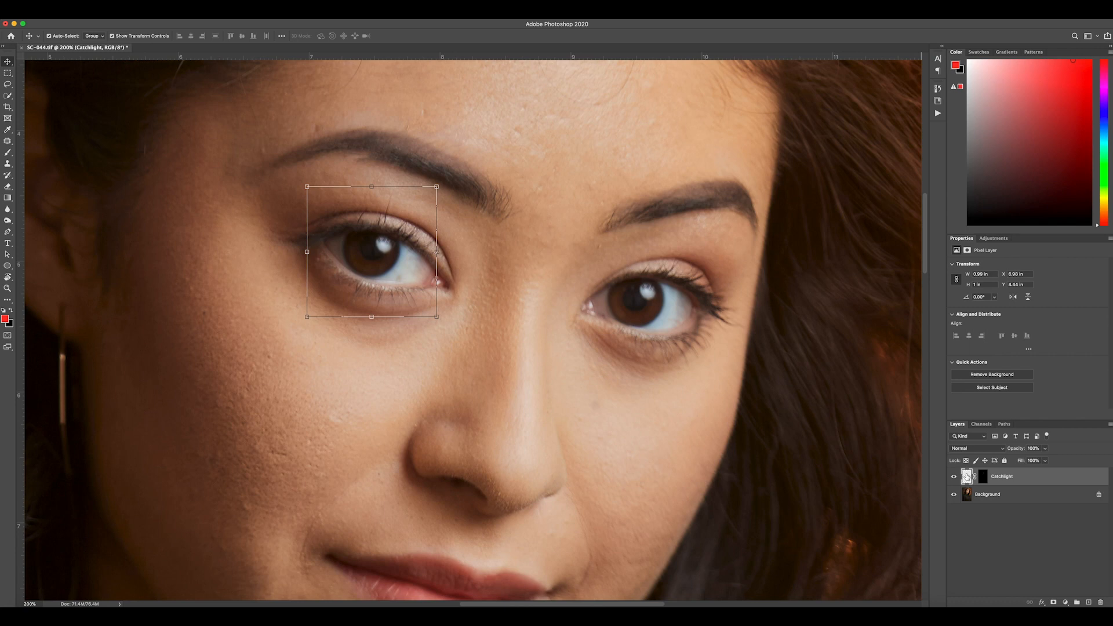
{"action": "left_click", "coordinate": [953, 476]}
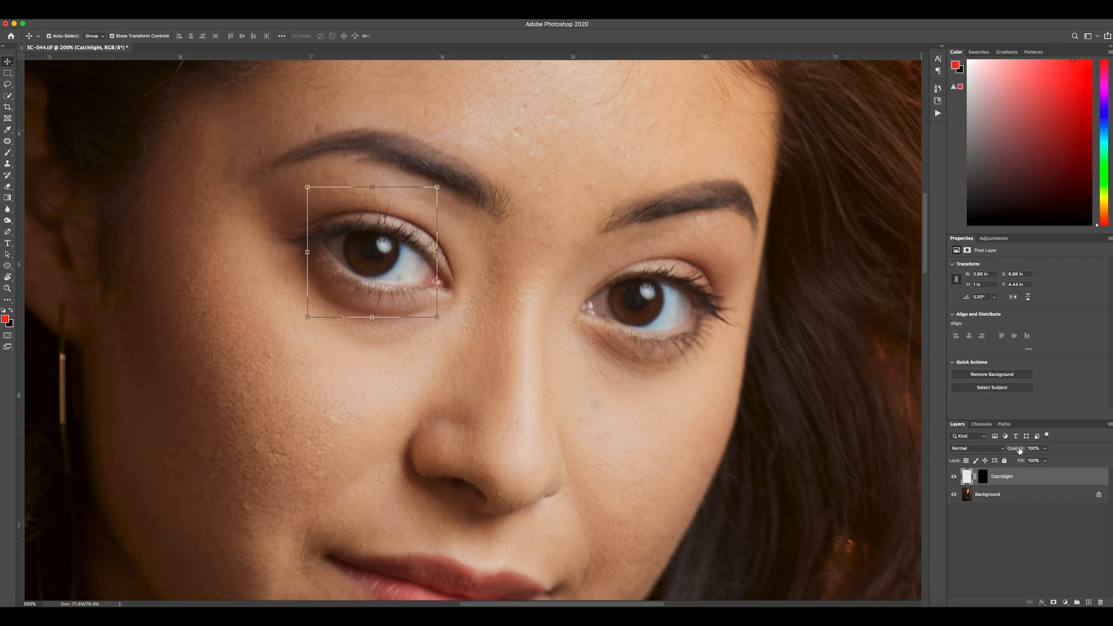
{"action": "left_click", "coordinate": [1034, 449]}
{"action": "type", "text": "87"}
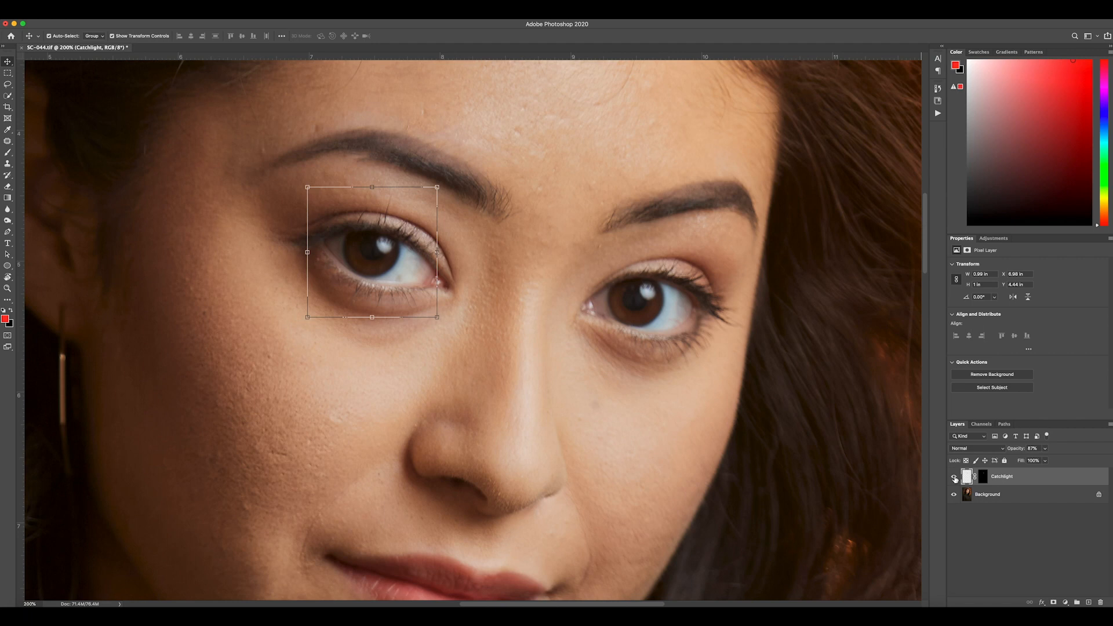
{"action": "mouse_move", "coordinate": [955, 477]}
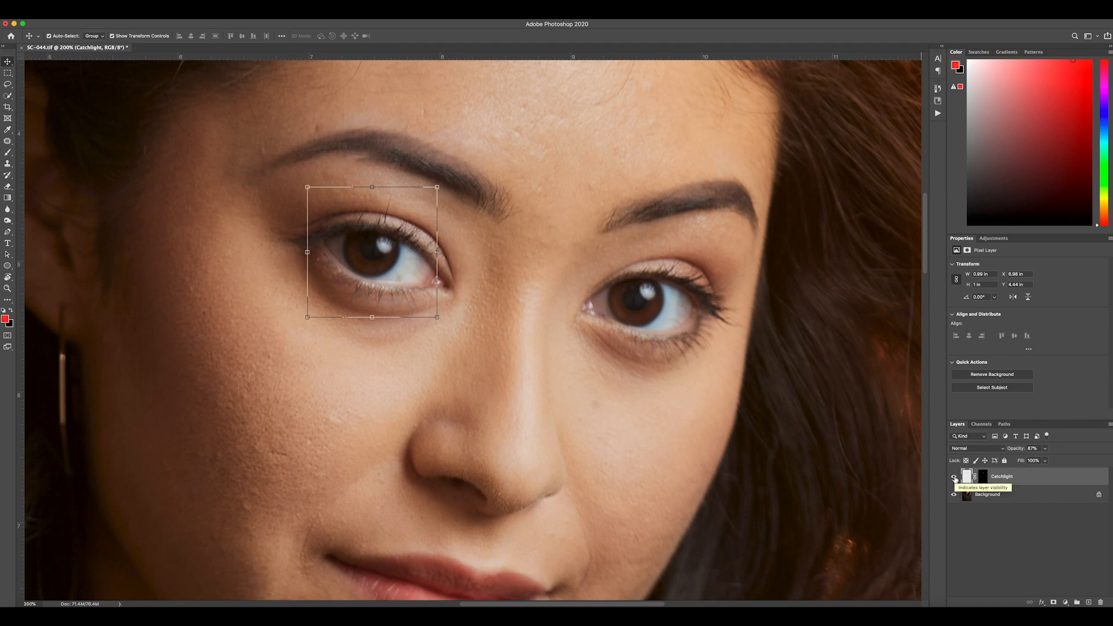
{"action": "left_click", "coordinate": [954, 480]}
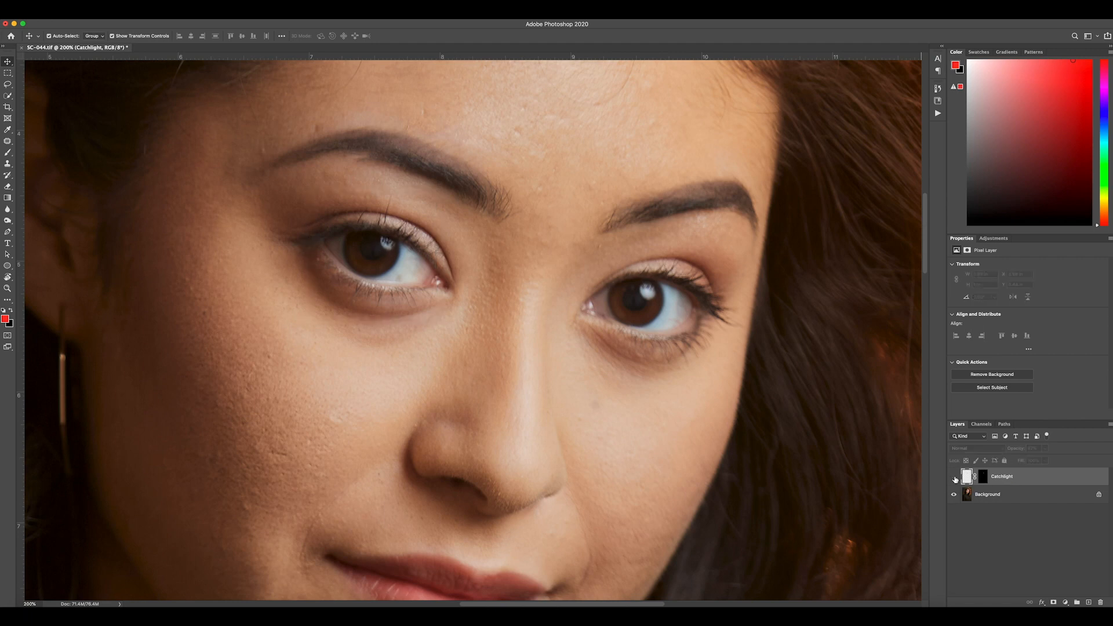
{"action": "left_click", "coordinate": [987, 494]}
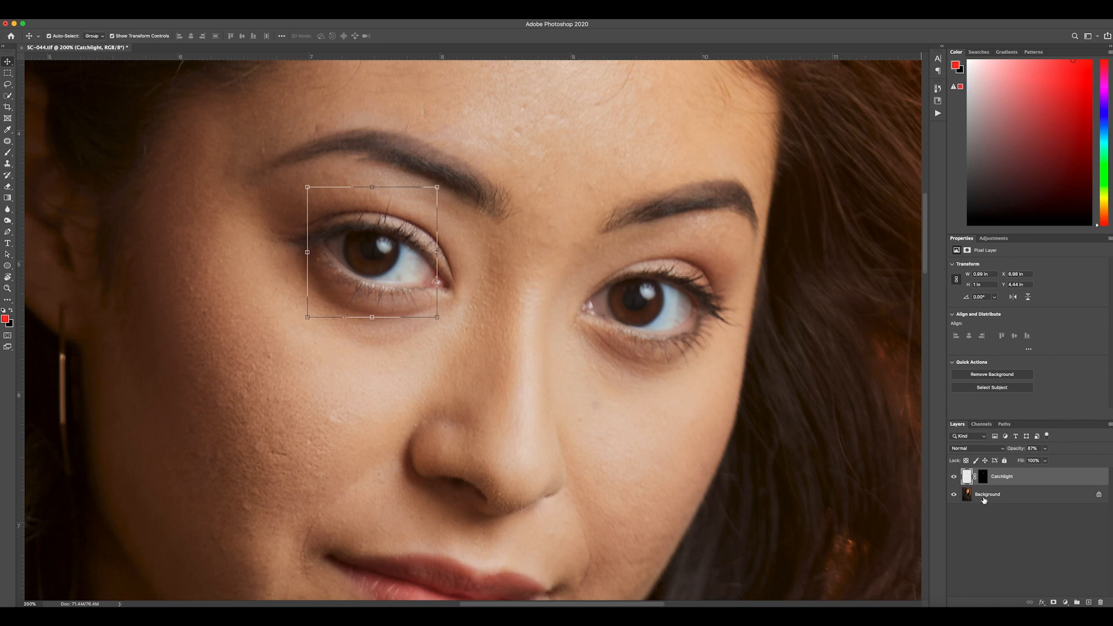
Flatten the image from the Background layer's right-click menu
{"action": "right_click", "coordinate": [987, 494]}
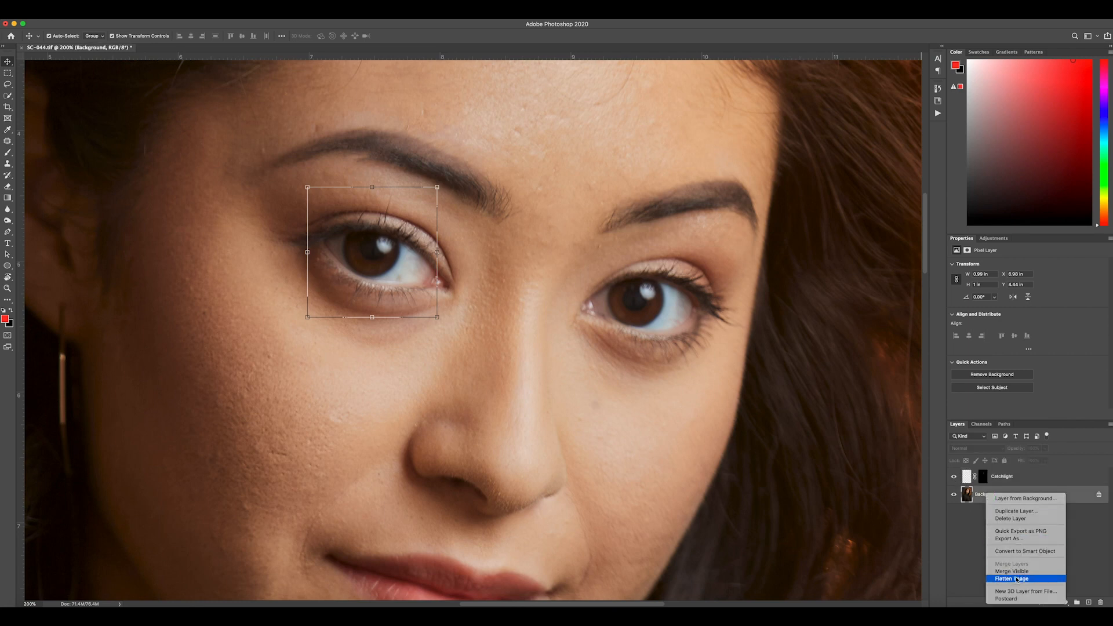
{"action": "left_click", "coordinate": [1011, 578]}
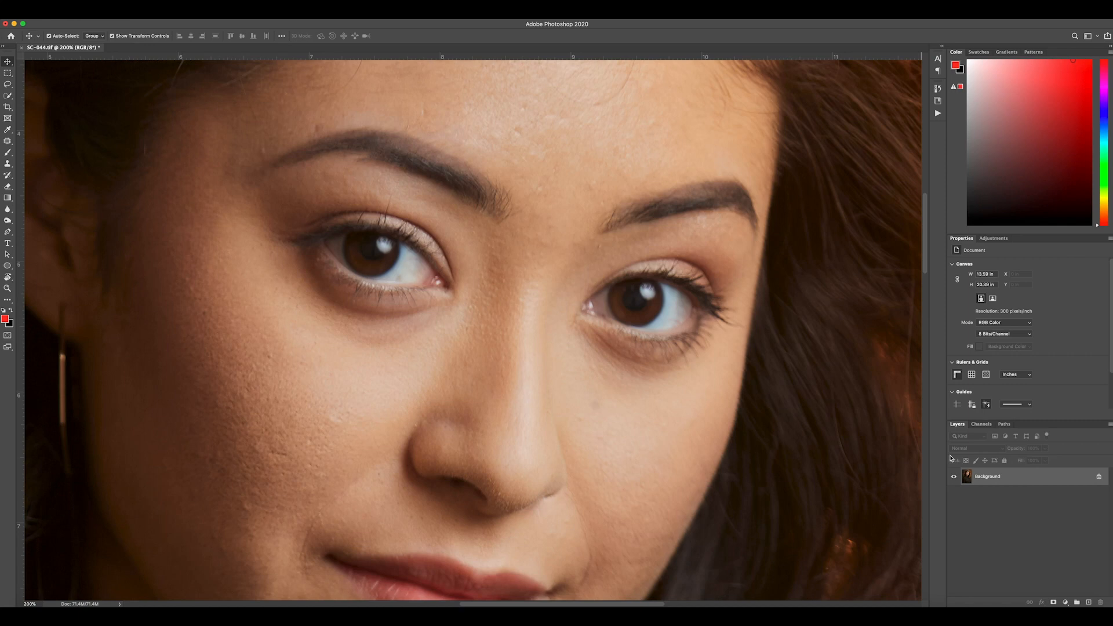